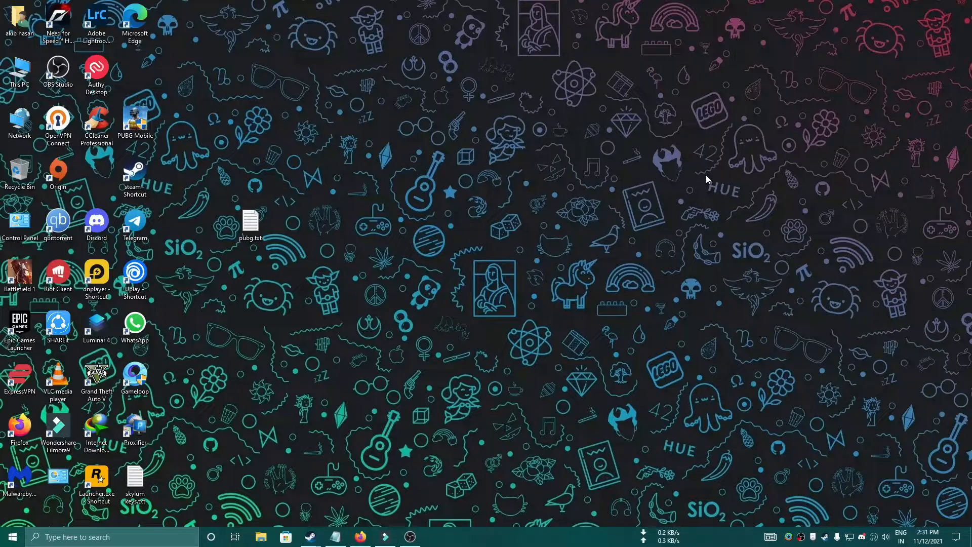
{"action": "mouse_move", "coordinate": [663, 214]}
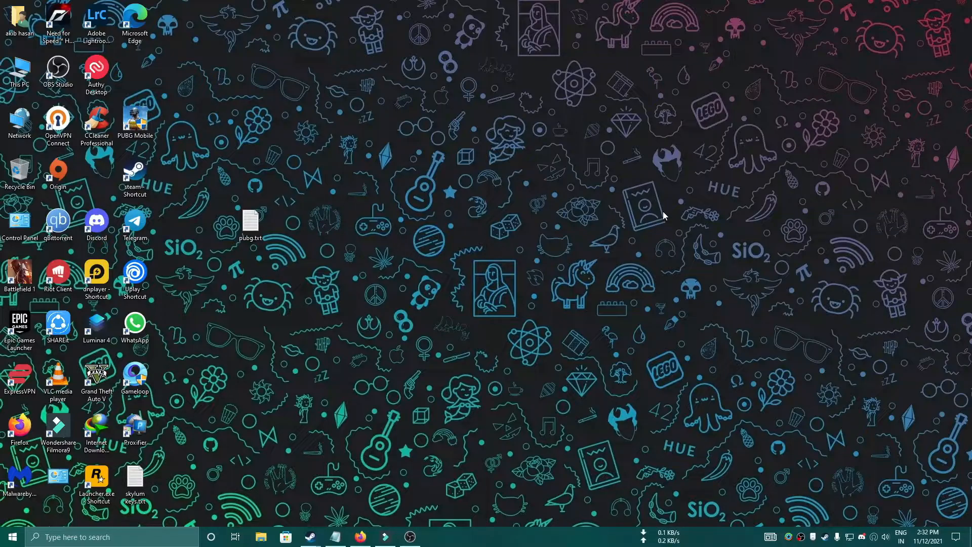
Open pubg.txt in Notepad and copy its first URL to load the PUBG Battlegrounds home page
{"action": "double_click", "coordinate": [250, 220]}
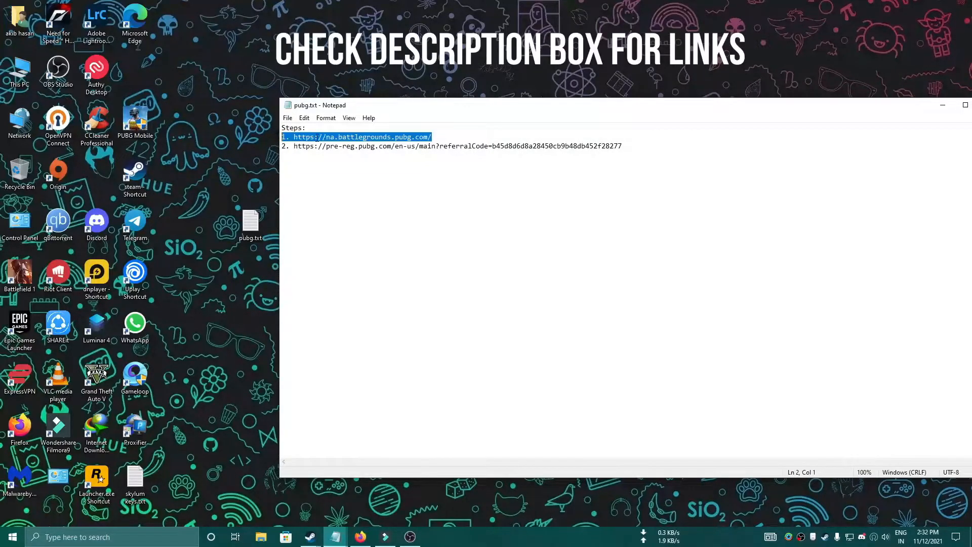
{"action": "right_click", "coordinate": [354, 138]}
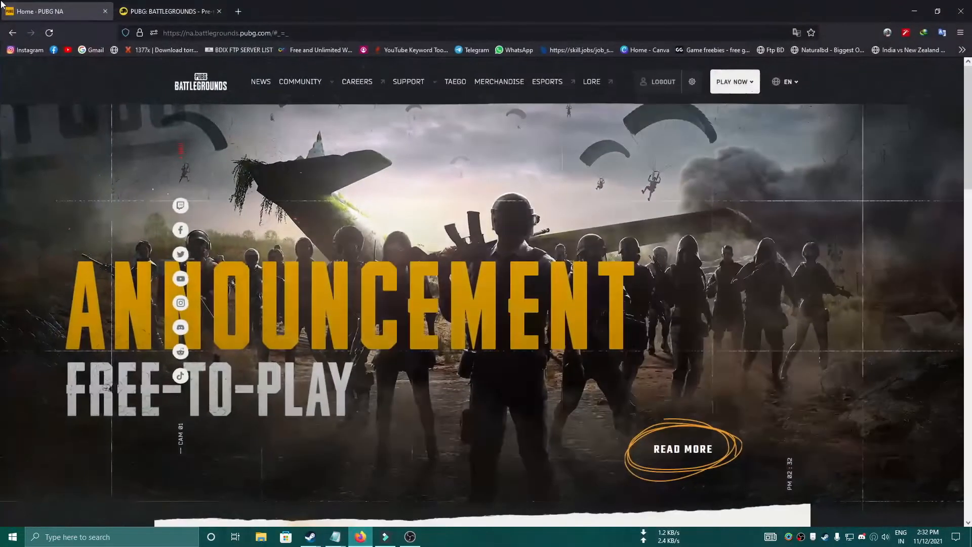
Load the second Notepad URL in a new tab to reach the 'Battlegrounds for All' pre-registration page
{"action": "left_click", "coordinate": [223, 32]}
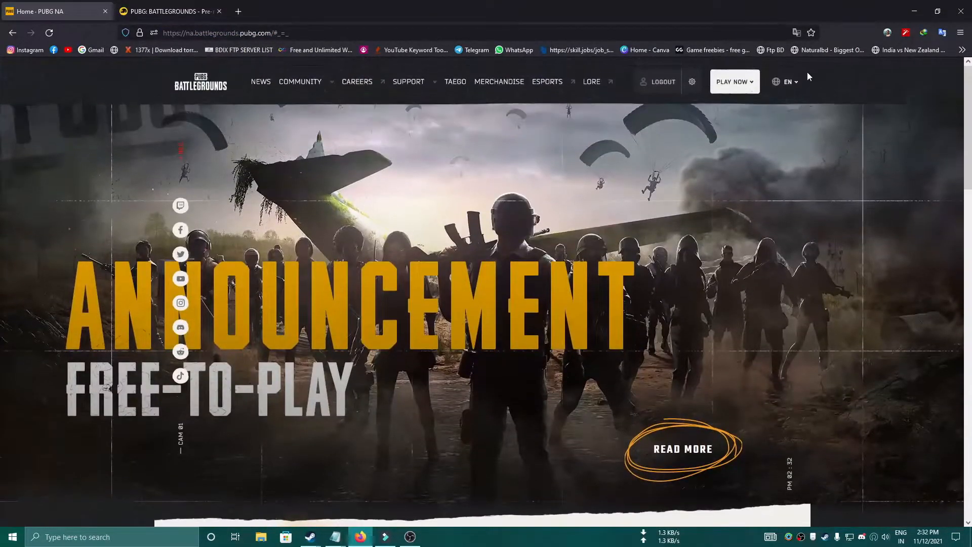
{"action": "mouse_move", "coordinate": [481, 93]}
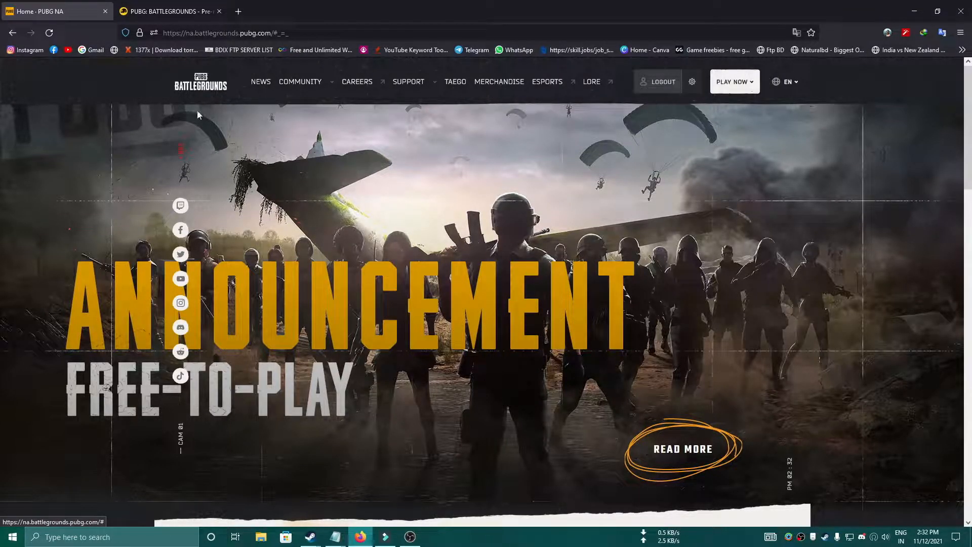
{"action": "scroll", "scroll_direction": "down", "scroll_amount": 3}
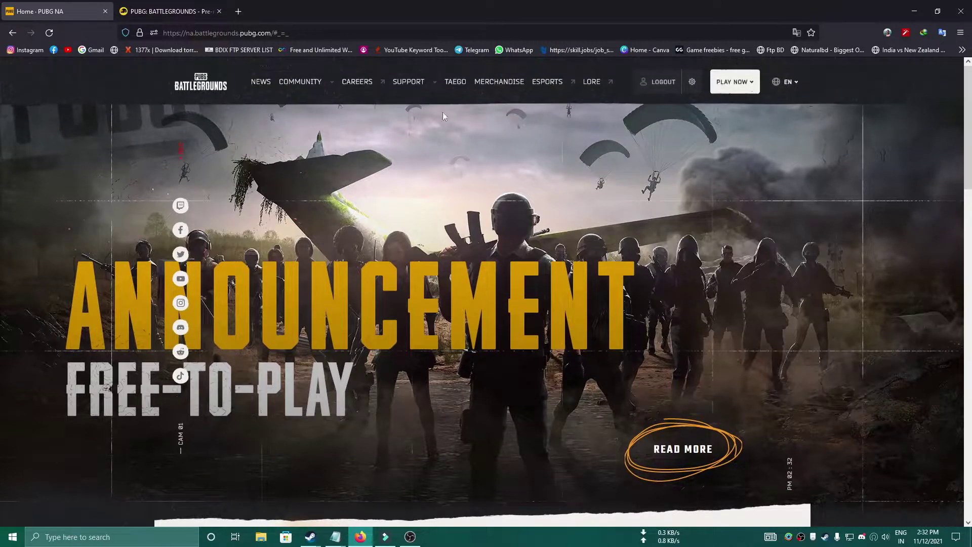
{"action": "mouse_move", "coordinate": [336, 537]}
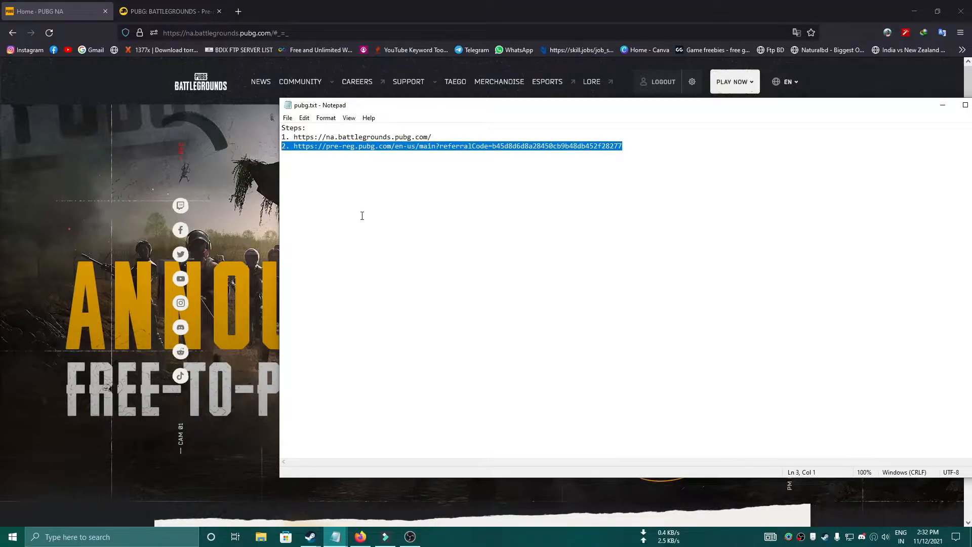
{"action": "left_click", "coordinate": [167, 10]}
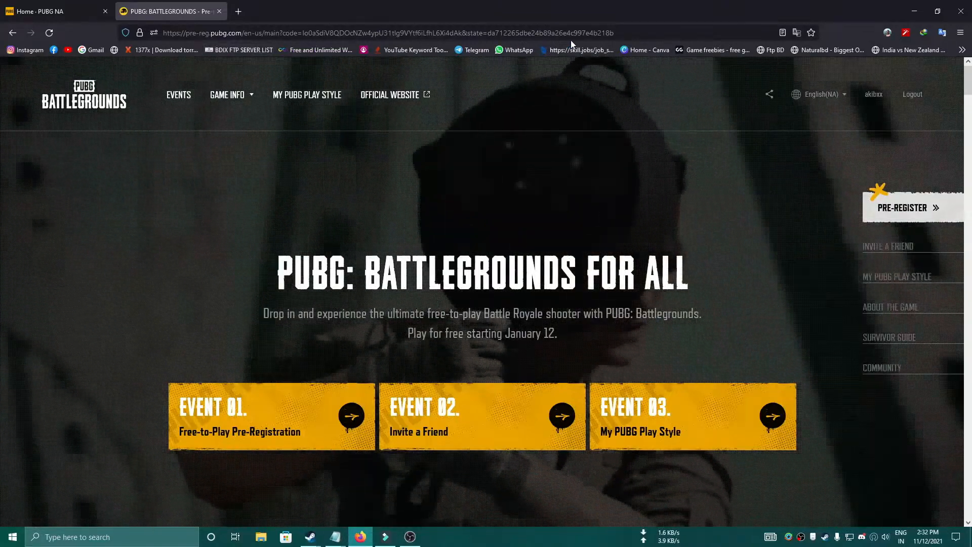
Scroll the pre-registration page to the three rewards, including the Highside Slick Backpack
{"action": "scroll", "scroll_direction": "down", "scroll_amount": 3}
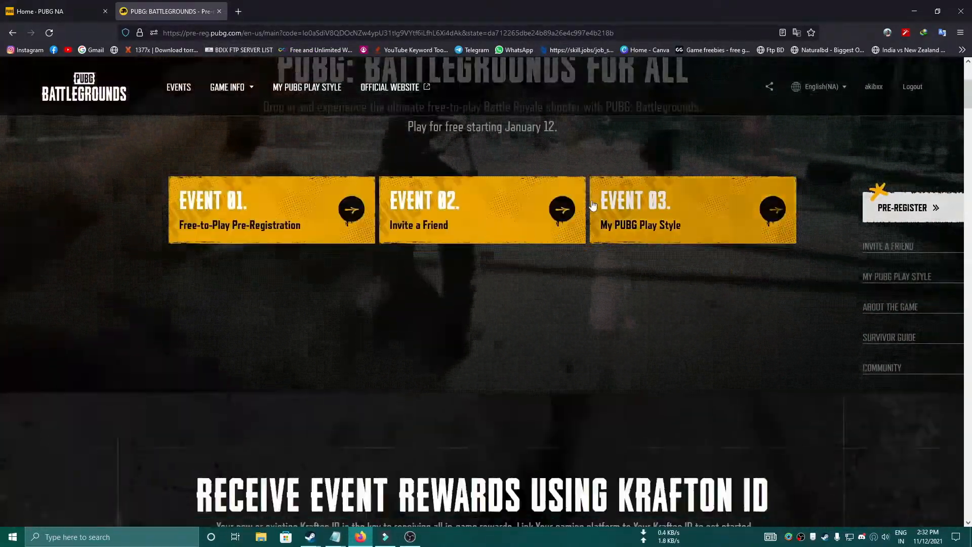
{"action": "scroll", "scroll_direction": "up", "scroll_amount": 3}
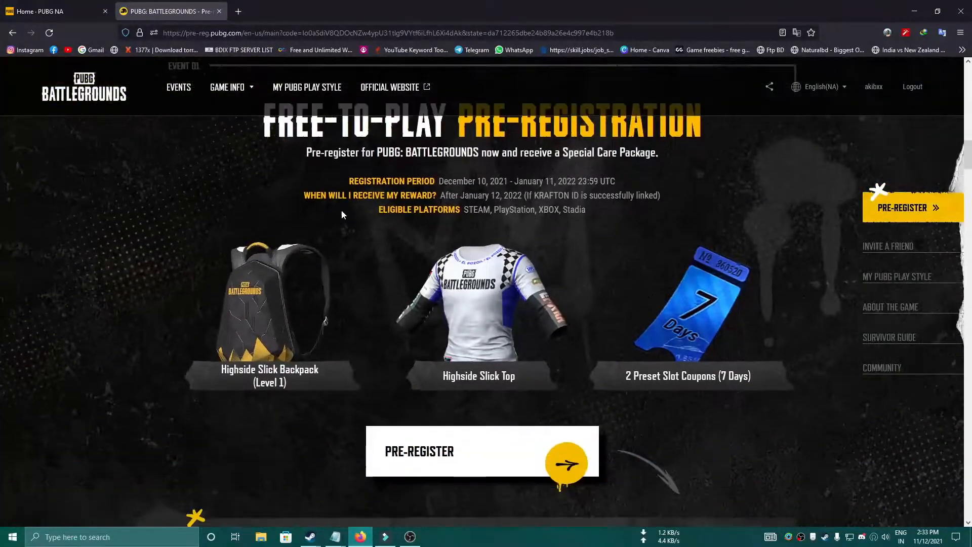
{"action": "scroll", "scroll_direction": "down", "scroll_amount": 3}
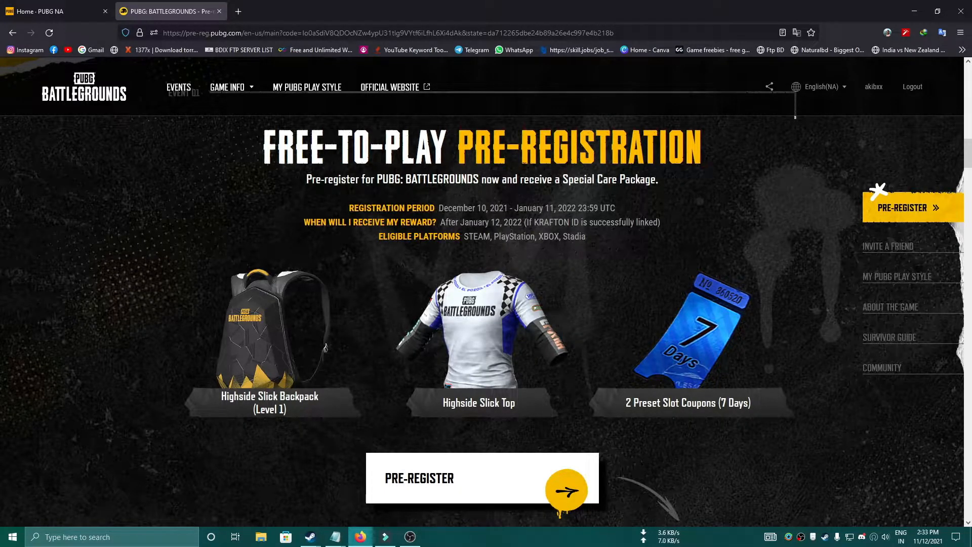
{"action": "scroll", "scroll_direction": "down", "scroll_amount": 3}
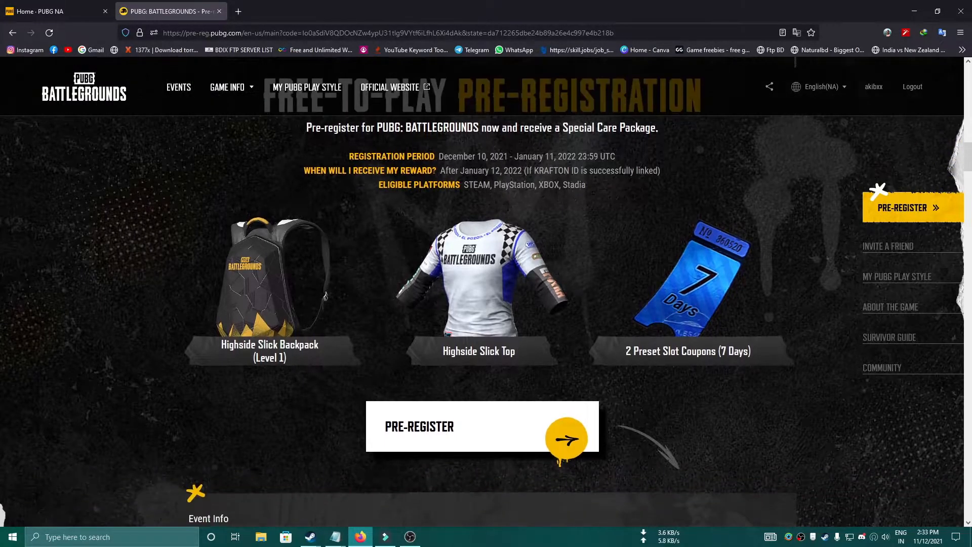
{"action": "scroll", "scroll_direction": "up", "scroll_amount": 3}
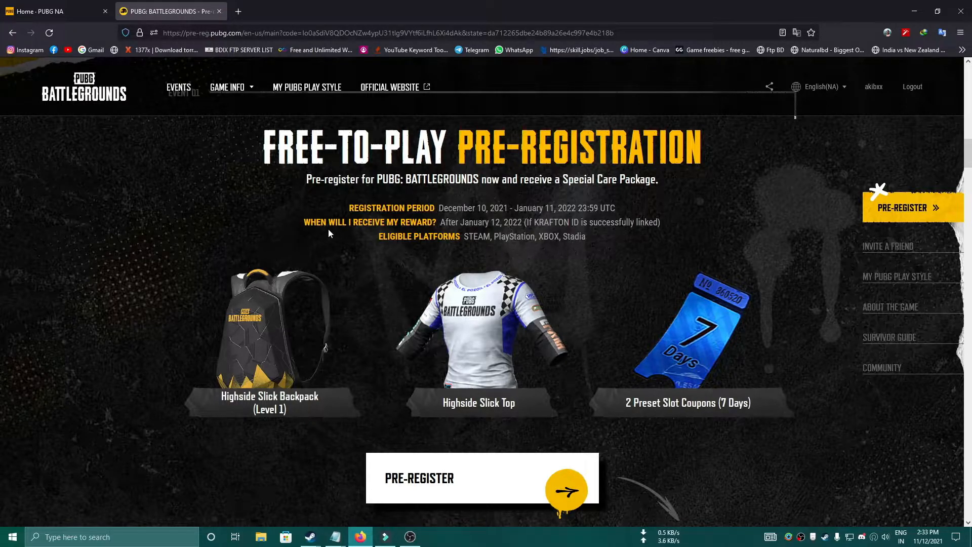
{"action": "scroll", "scroll_direction": "down", "scroll_amount": 3}
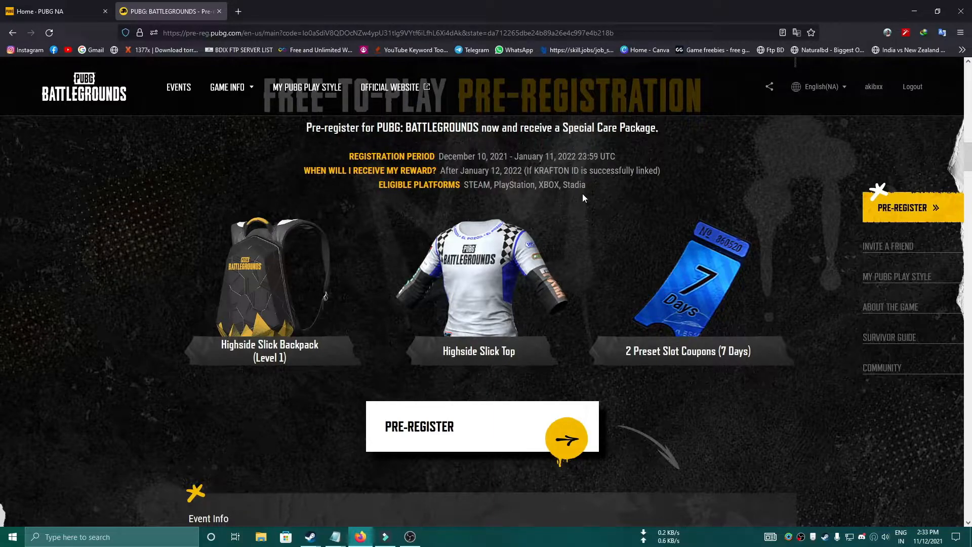
{"action": "scroll", "scroll_direction": "down", "scroll_amount": 3}
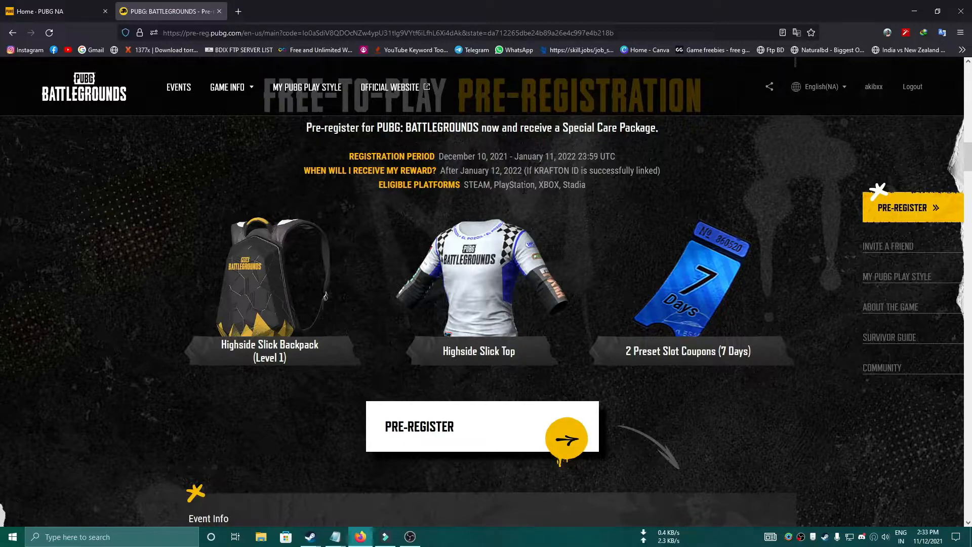
{"action": "mouse_move", "coordinate": [602, 278]}
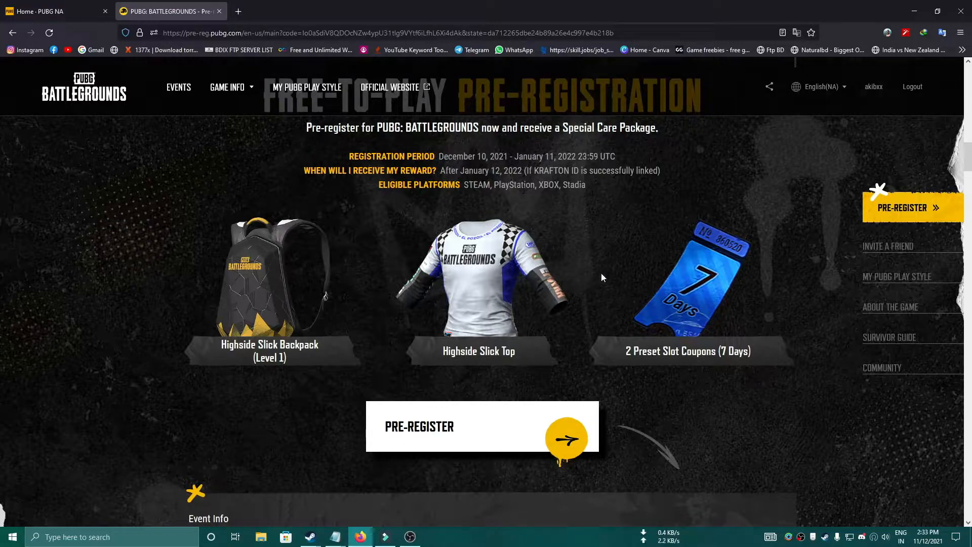
Scroll further to the PRE-REGISTER button and the Event Info rules on period and platforms
{"action": "scroll", "scroll_direction": "down", "scroll_amount": 3}
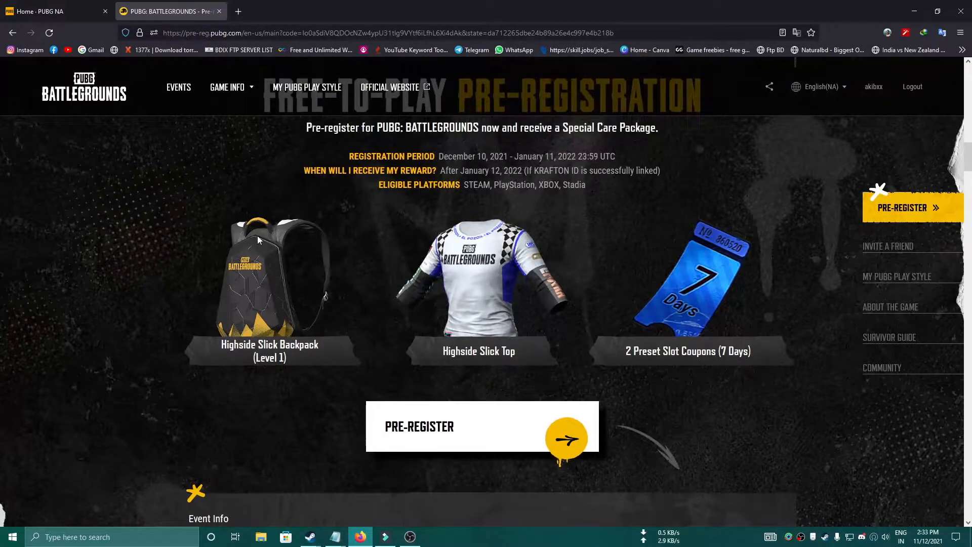
{"action": "scroll", "scroll_direction": "down", "scroll_amount": 3}
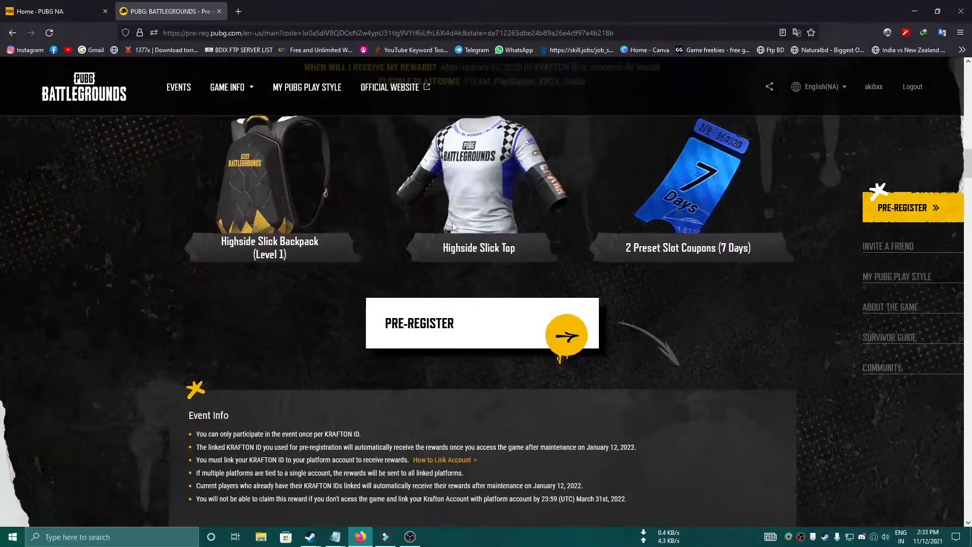
{"action": "scroll", "scroll_direction": "down", "scroll_amount": 3}
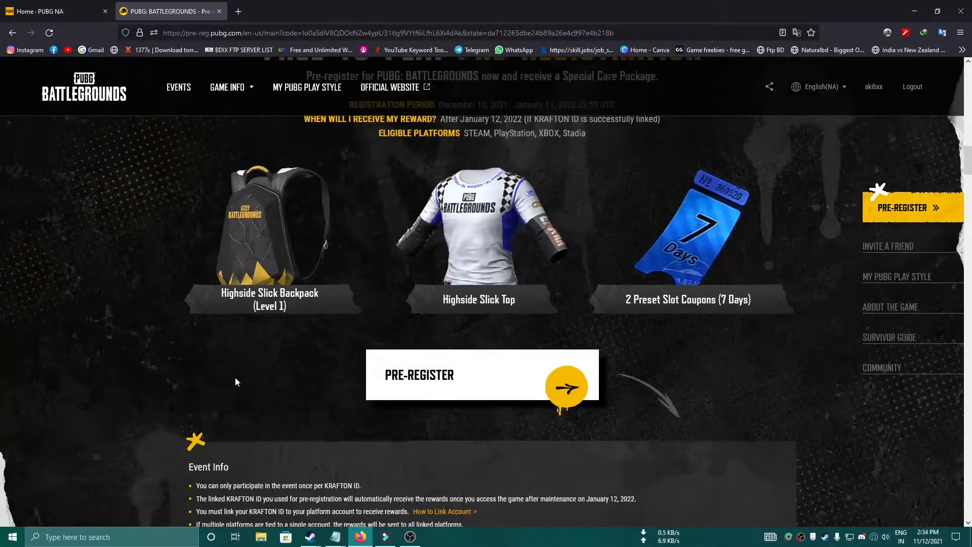
{"action": "mouse_move", "coordinate": [529, 387]}
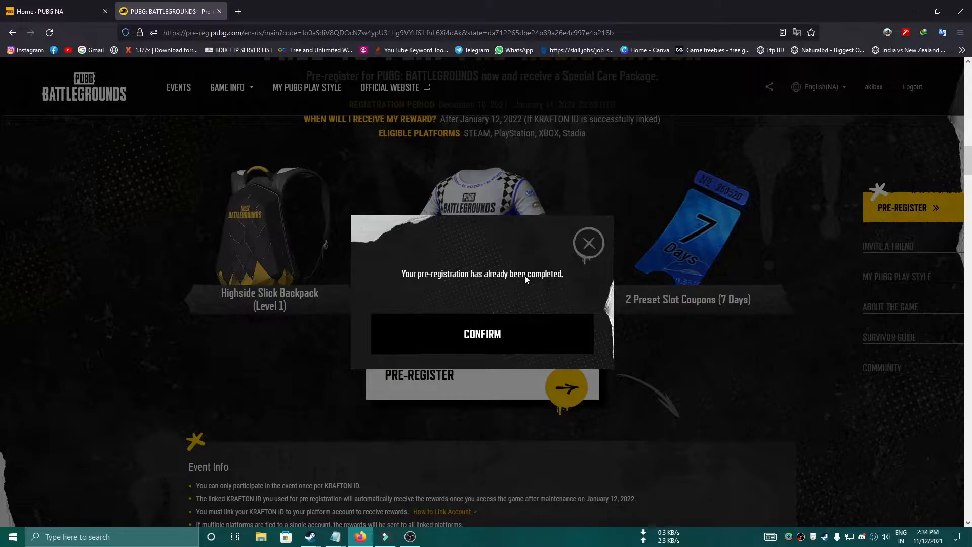
{"action": "mouse_move", "coordinate": [498, 281]}
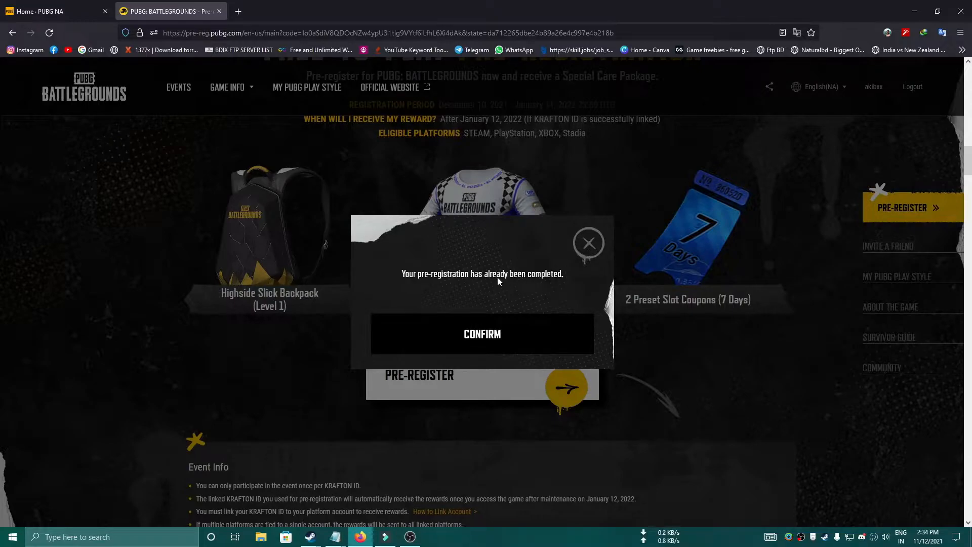
{"action": "mouse_move", "coordinate": [474, 299]}
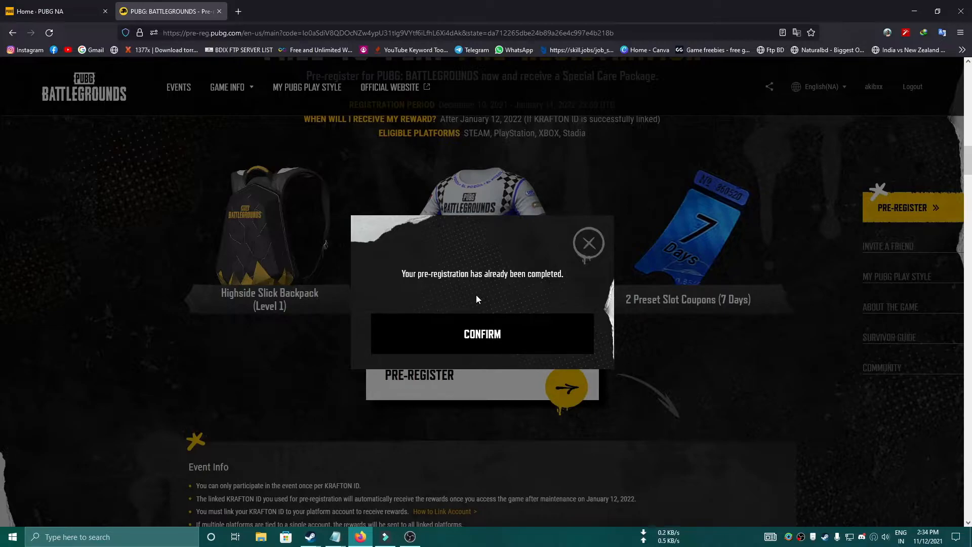
Confirm and dismiss the 'pre-registration already completed' notice for this account
{"action": "left_click", "coordinate": [482, 334]}
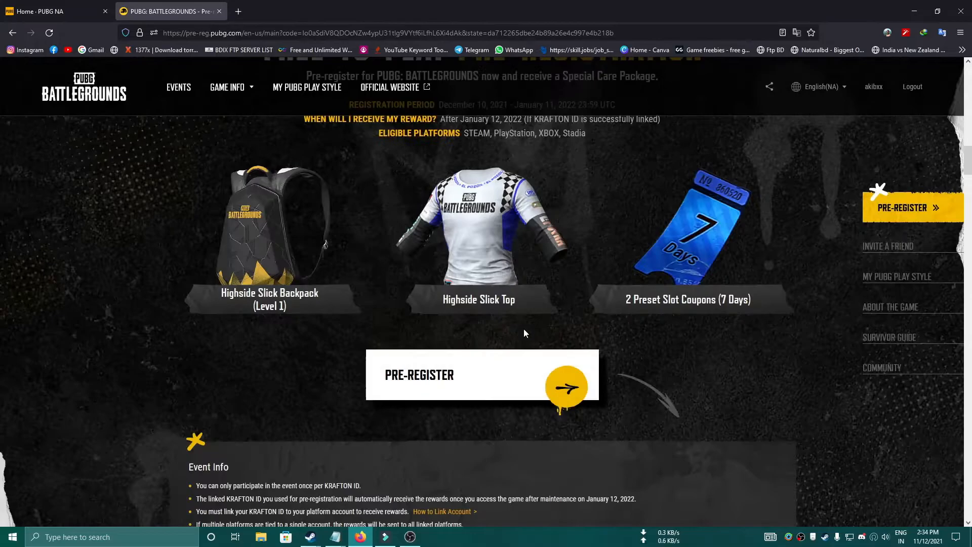
Scroll past the Invite a Friend rewards to the My PUBG Play Style section and its Event Info rules
{"action": "scroll", "scroll_direction": "down", "scroll_amount": 3}
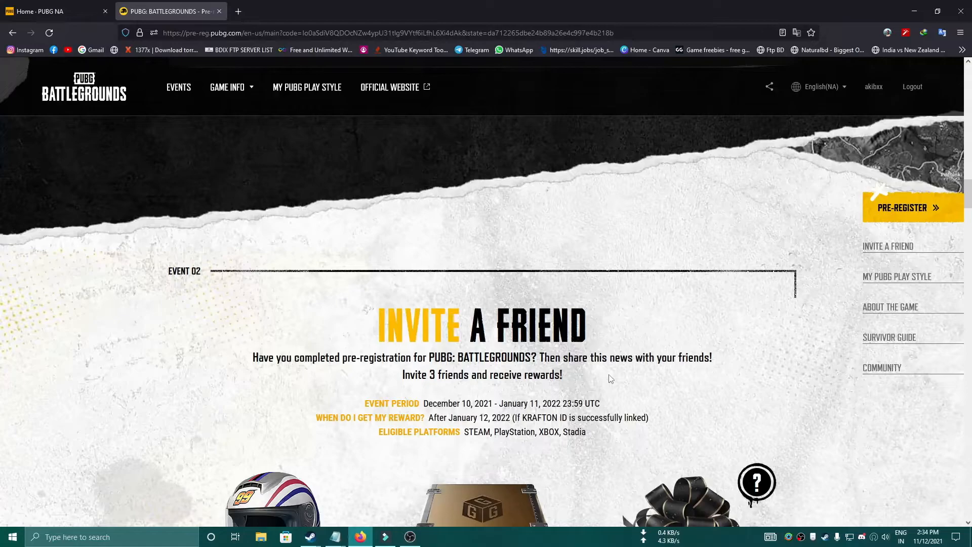
{"action": "mouse_move", "coordinate": [593, 381]}
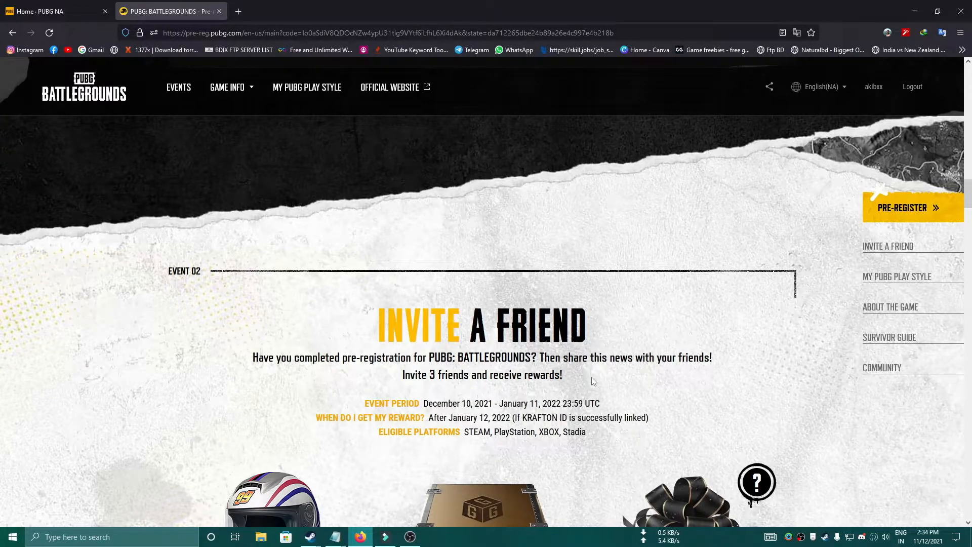
{"action": "scroll", "scroll_direction": "down", "scroll_amount": 3}
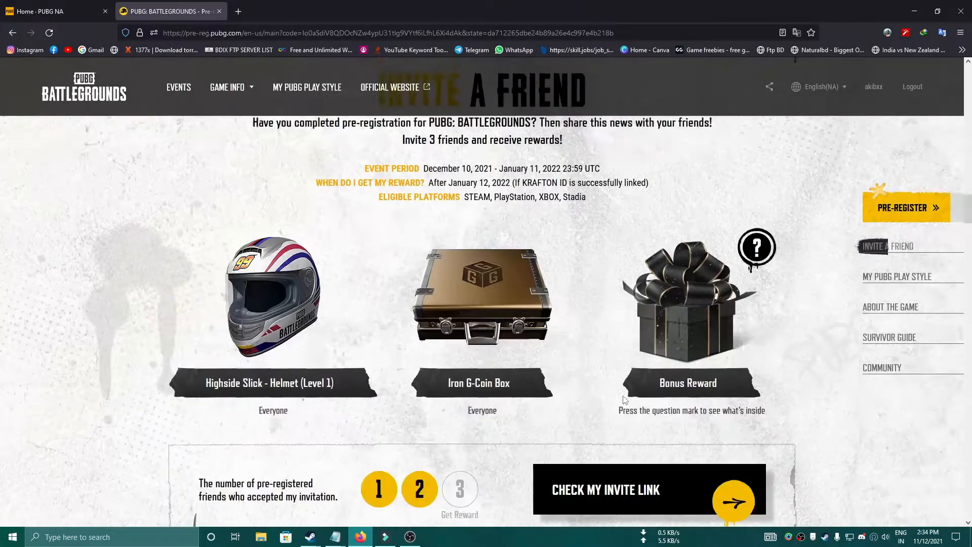
{"action": "scroll", "scroll_direction": "down", "scroll_amount": 3}
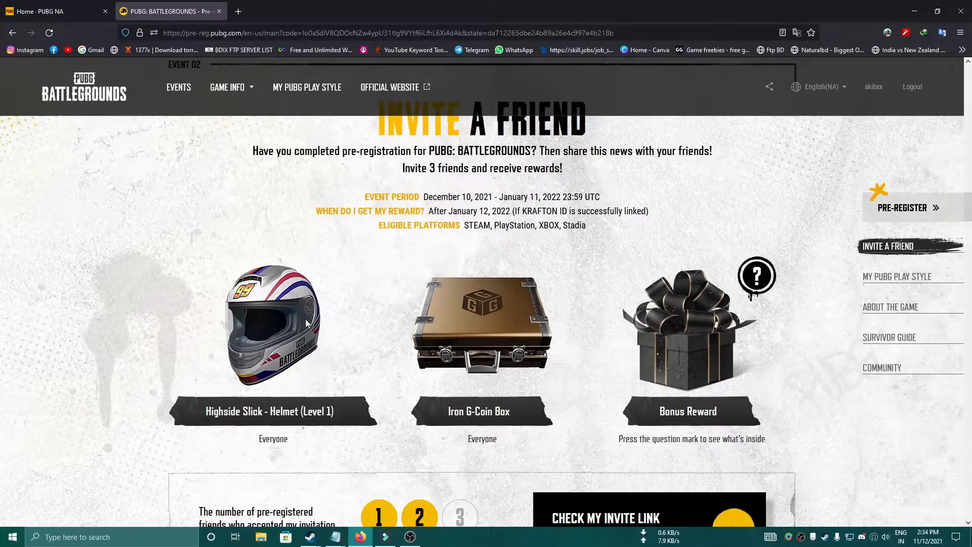
{"action": "scroll", "scroll_direction": "down", "scroll_amount": 3}
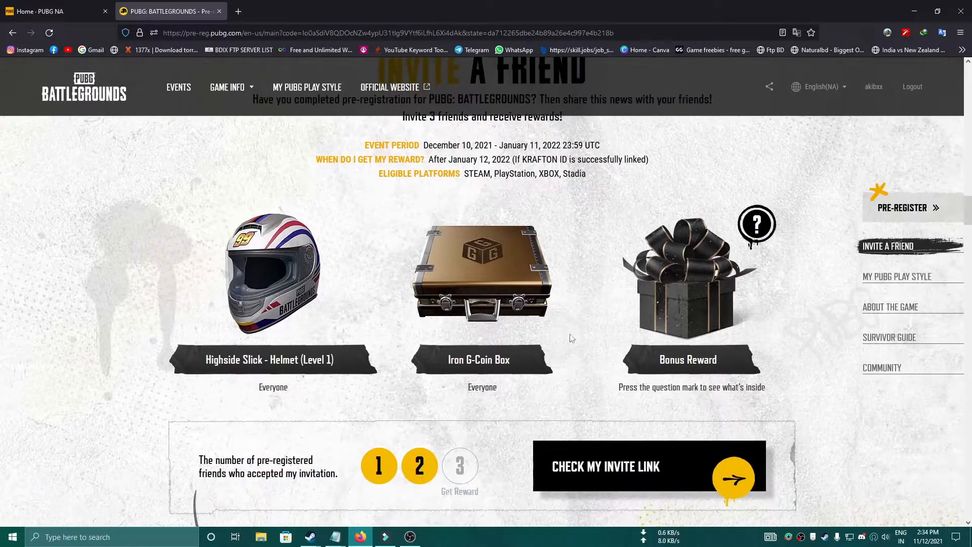
{"action": "left_click", "coordinate": [897, 275]}
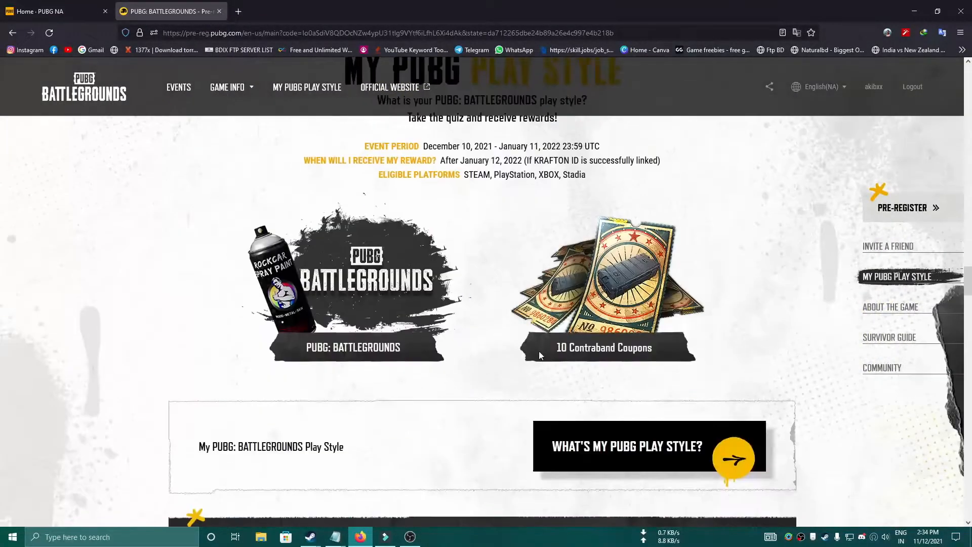
{"action": "scroll", "scroll_direction": "down", "scroll_amount": 3}
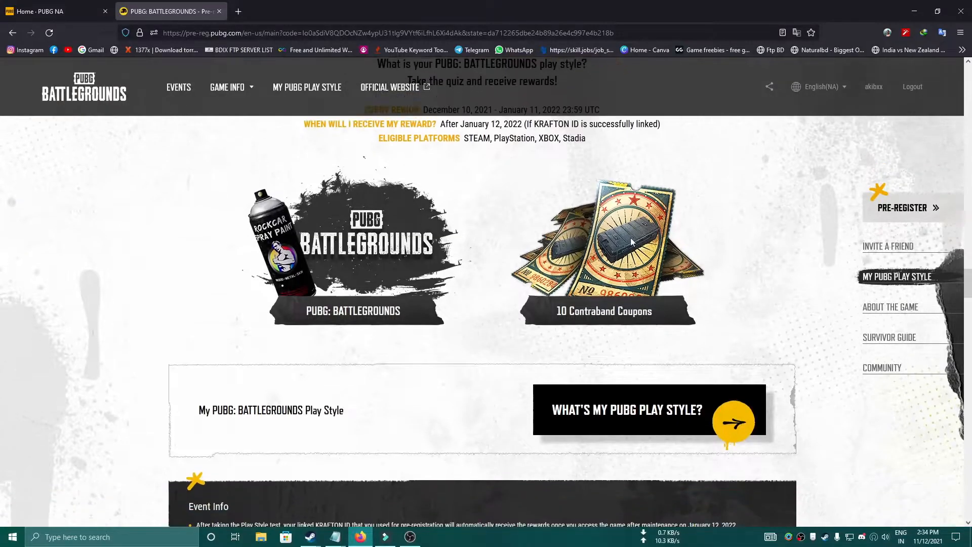
{"action": "scroll", "scroll_direction": "down", "scroll_amount": 3}
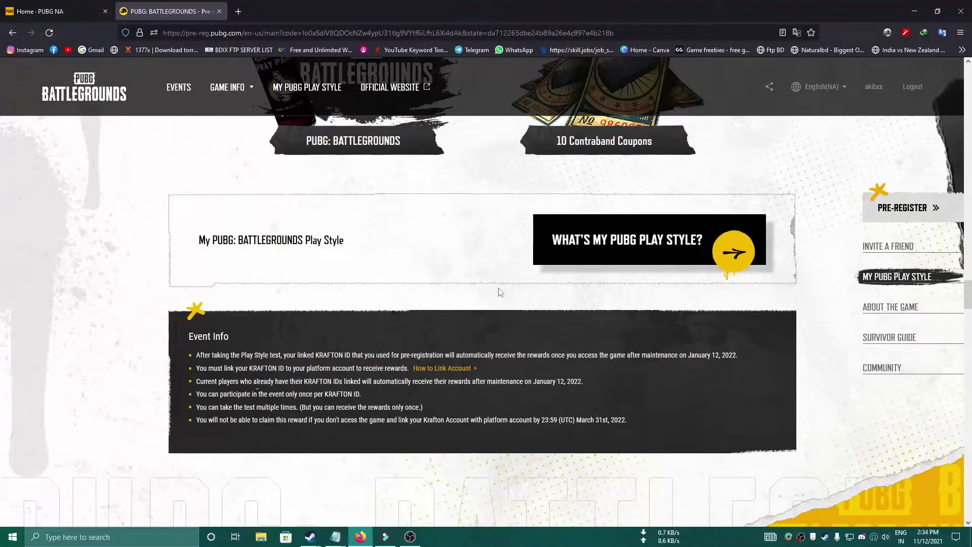
Scroll past the About the Game trailer to the Community section with its social media links
{"action": "left_click", "coordinate": [890, 306]}
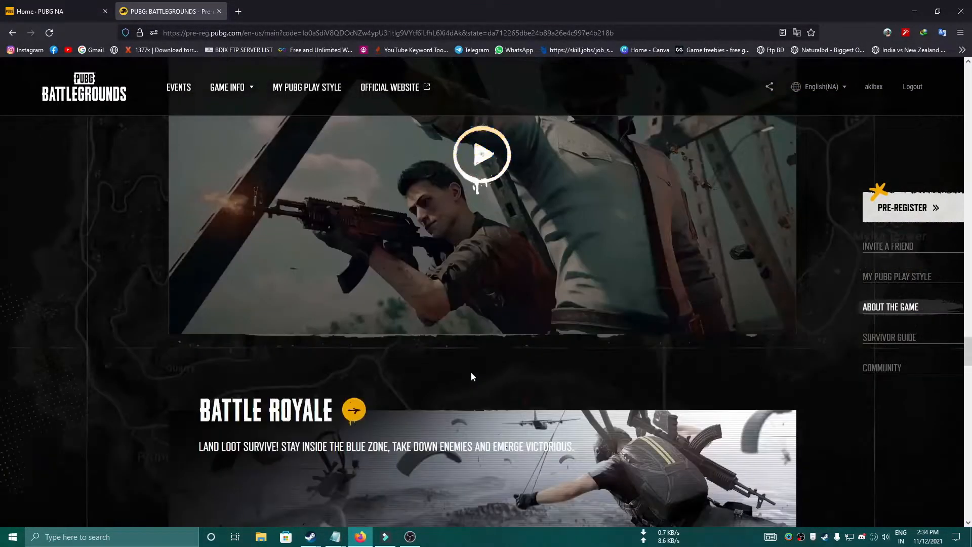
{"action": "scroll", "scroll_direction": "down", "scroll_amount": 3}
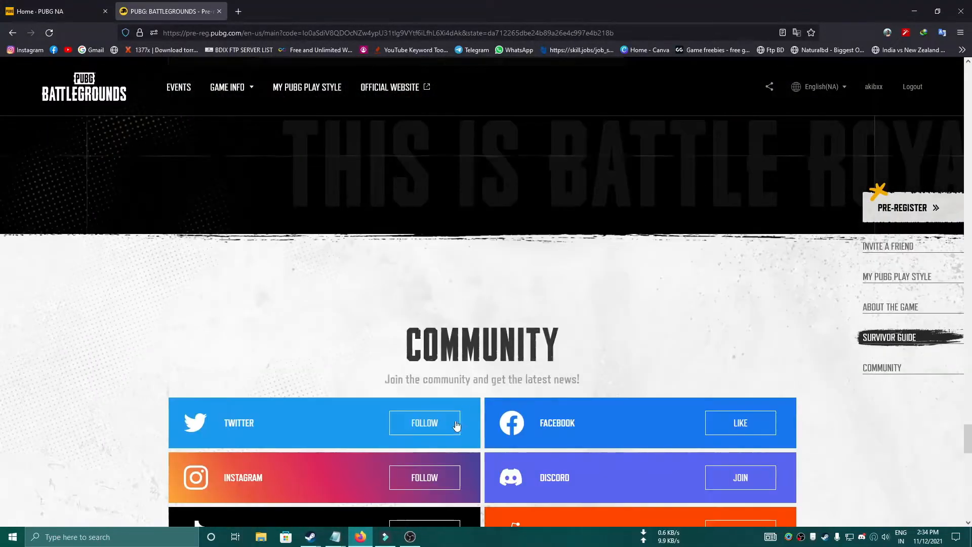
{"action": "scroll", "scroll_direction": "down", "scroll_amount": 3}
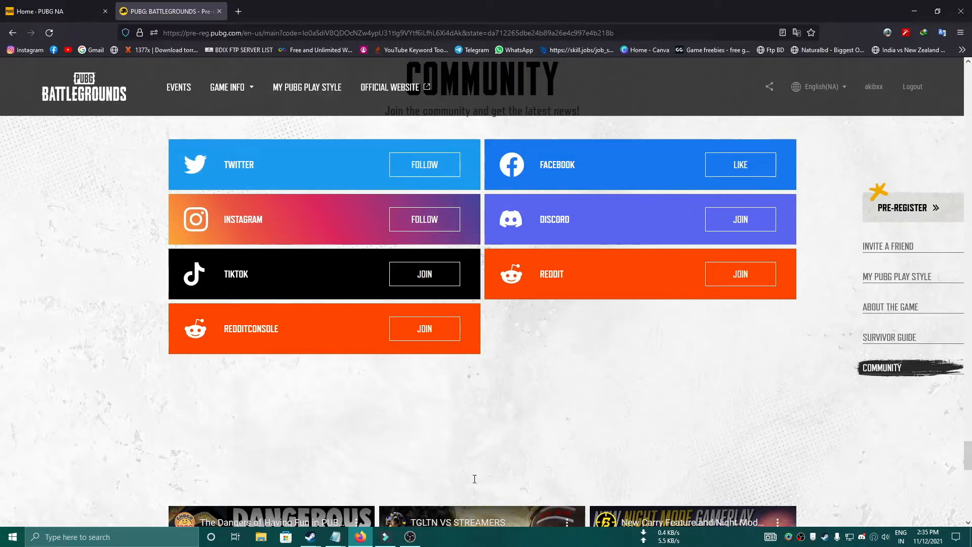
{"action": "mouse_move", "coordinate": [413, 510]}
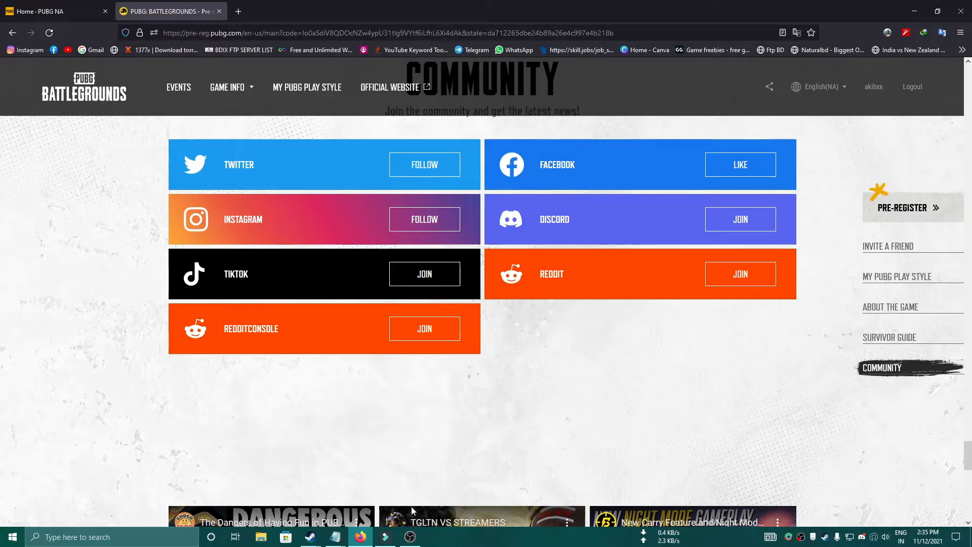